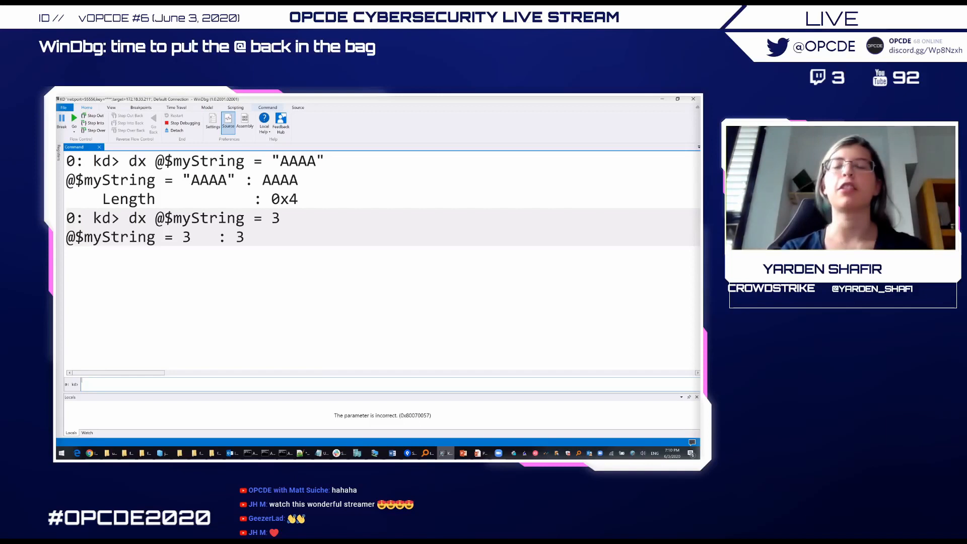
Step: Clear the command window with .cls before querying the current process
{"action": "type", "text": ".cls"}
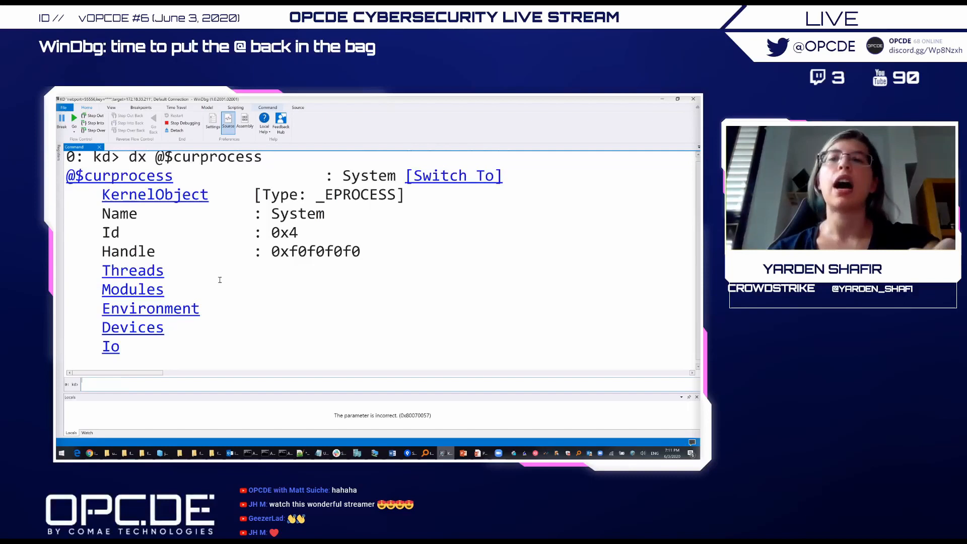
Step: Scroll through the System handles and session process list (svchost.exe, SearchUI.exe, MicrosoftEdge.exe)
{"action": "scroll", "scroll_direction": "down", "scroll_amount": 3}
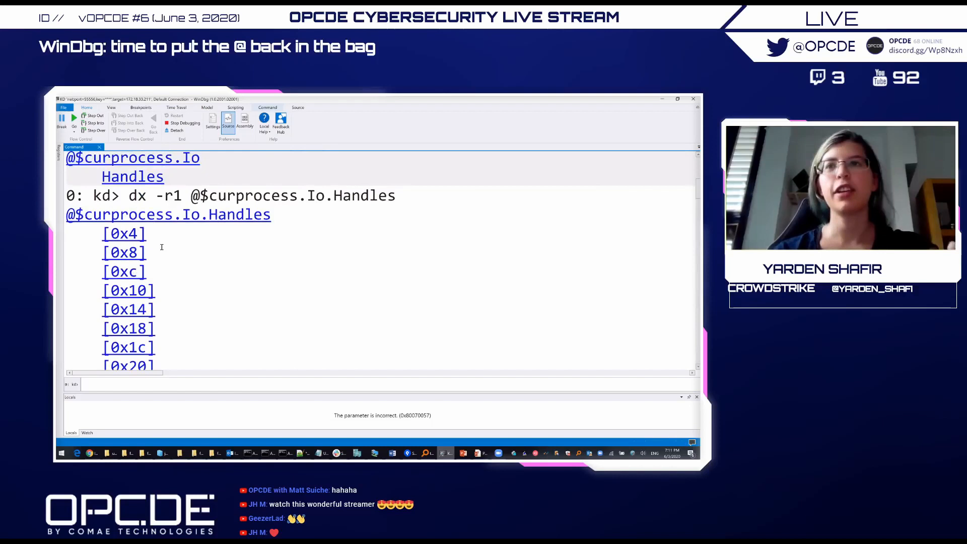
{"action": "scroll", "scroll_direction": "up", "scroll_amount": 3}
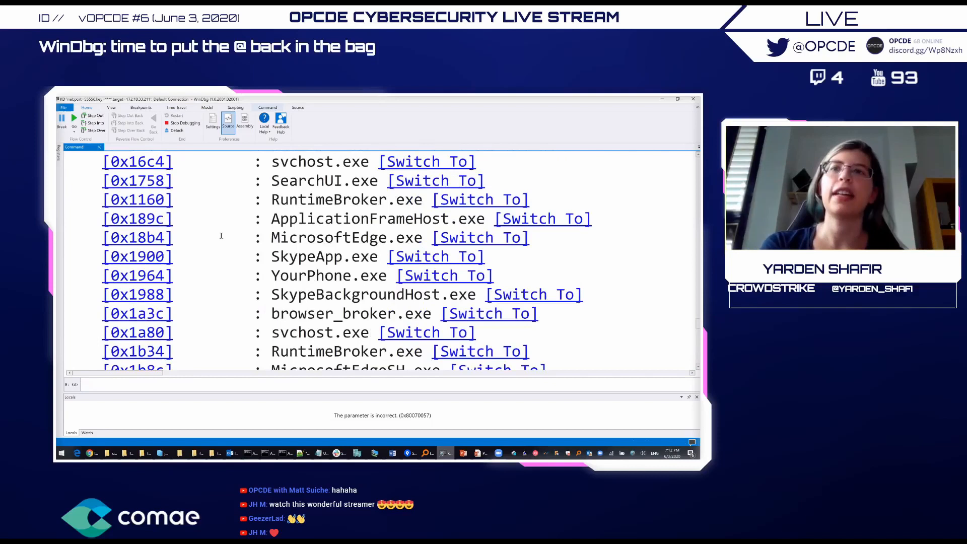
Step: Run !process 0 0 explorer.exe to show its details (Cid 1320, HandleCount 2394)
{"action": "scroll", "scroll_direction": "up", "scroll_amount": 3}
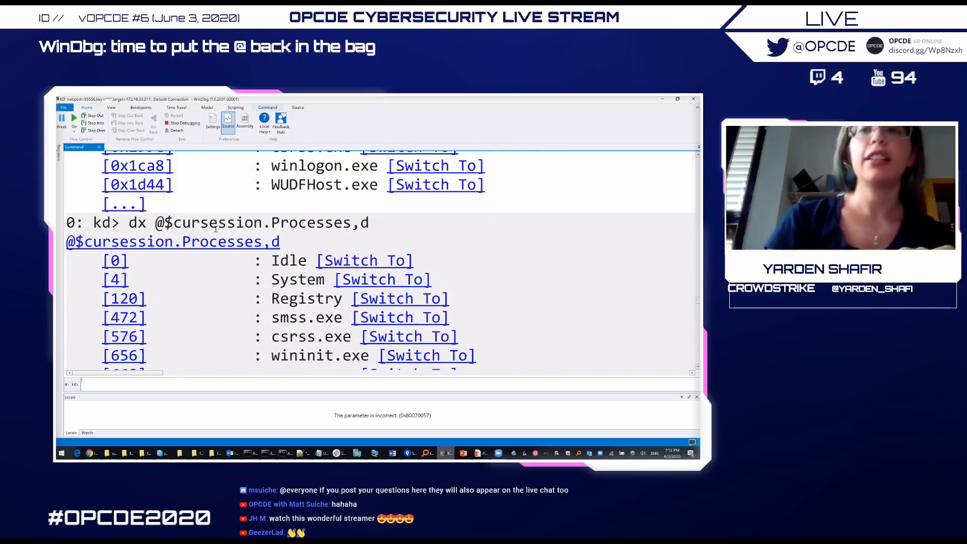
{"action": "scroll", "scroll_direction": "down", "scroll_amount": 3}
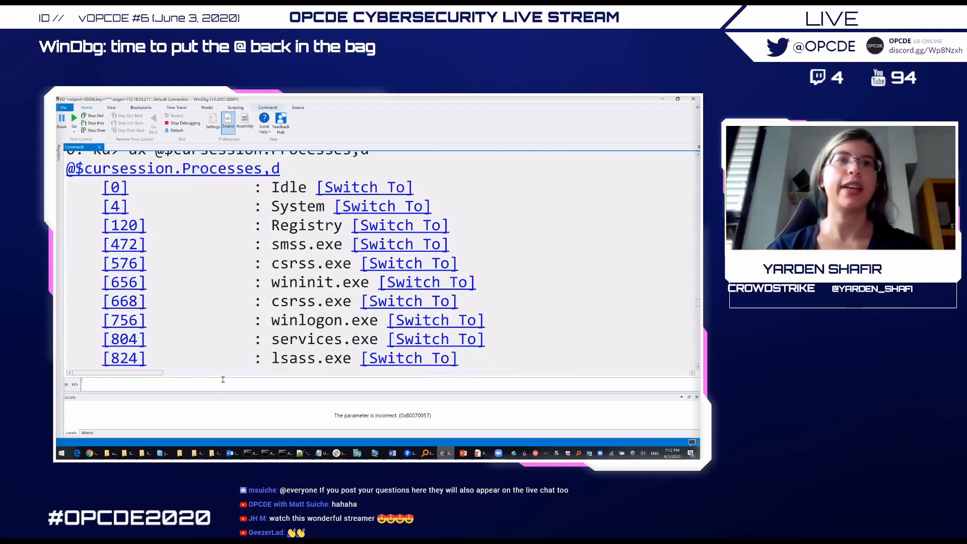
{"action": "type", "text": "!proc"}
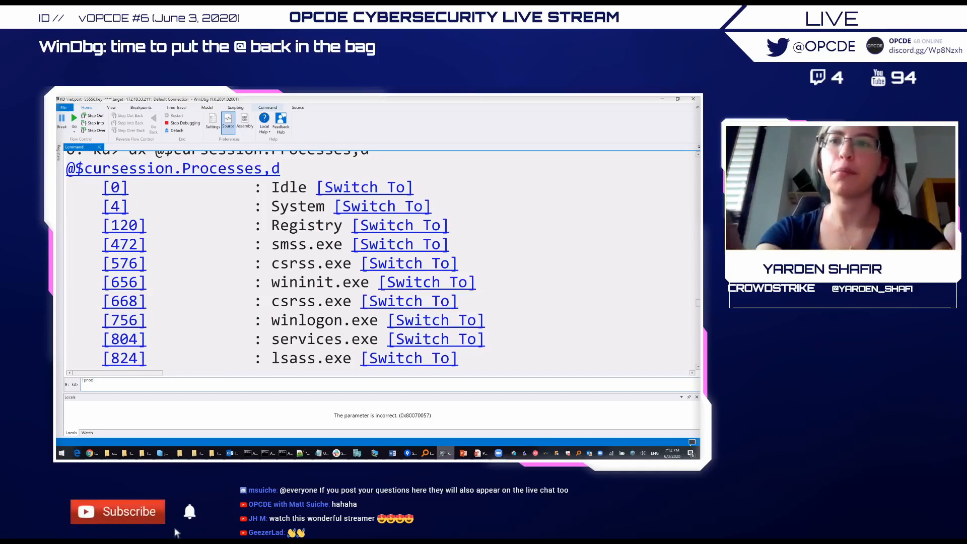
{"action": "type", "text": "!process 0 0 explorer.exe"}
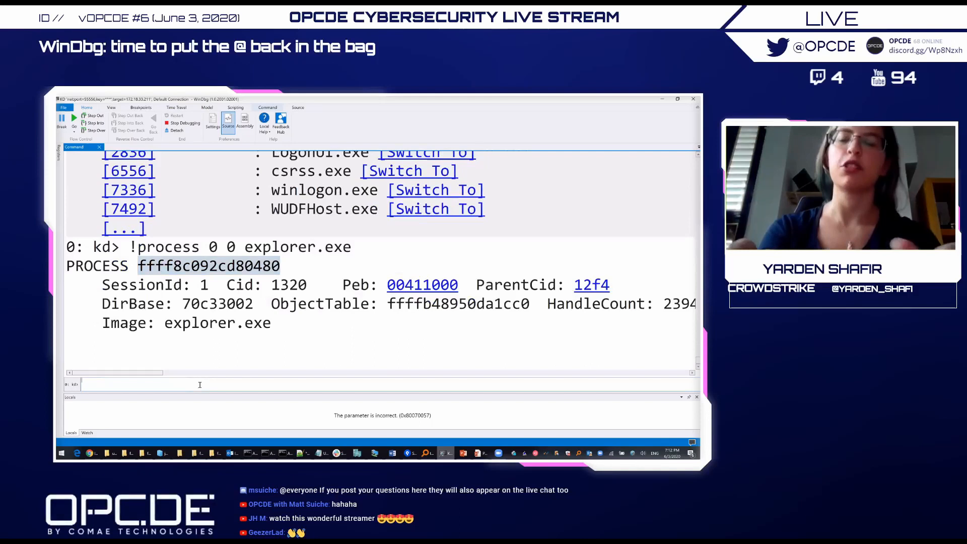
Step: Dump explorer.exe's ImageFileName with dt nt!_EPROCESS ffff8c092cd80480
{"action": "type", "text": "dt nt!_EPRO"}
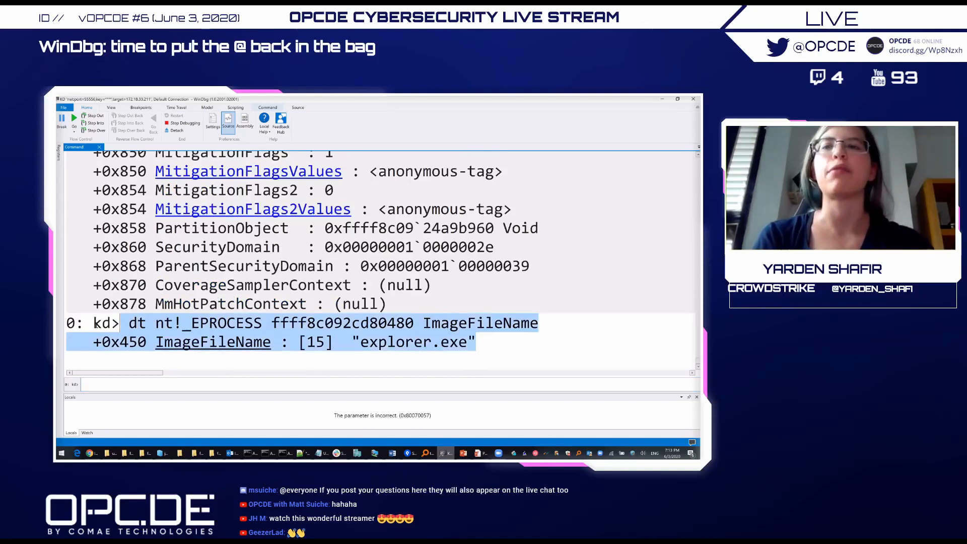
{"action": "left_click", "coordinate": [474, 384]}
{"action": "type", "text": "dx @$cursession.Processes.Where(p => p.Name == \"explorer.exe\").Fir"}
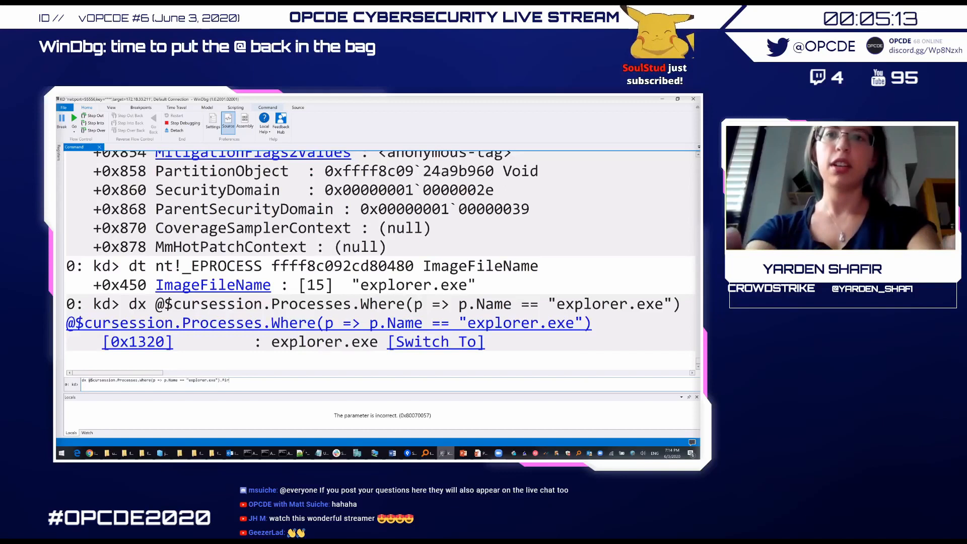
Step: Extend the explorer.exe filter query with .First().KernelObject.SignatureLevel
{"action": "key", "text": "Return"}
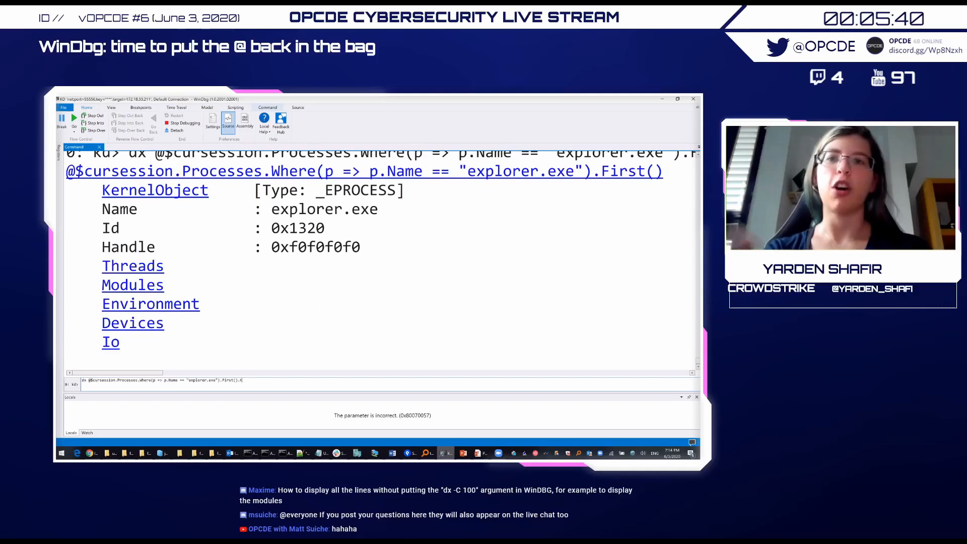
{"action": "type", "text": ".KernelObject.SignatureLevel"}
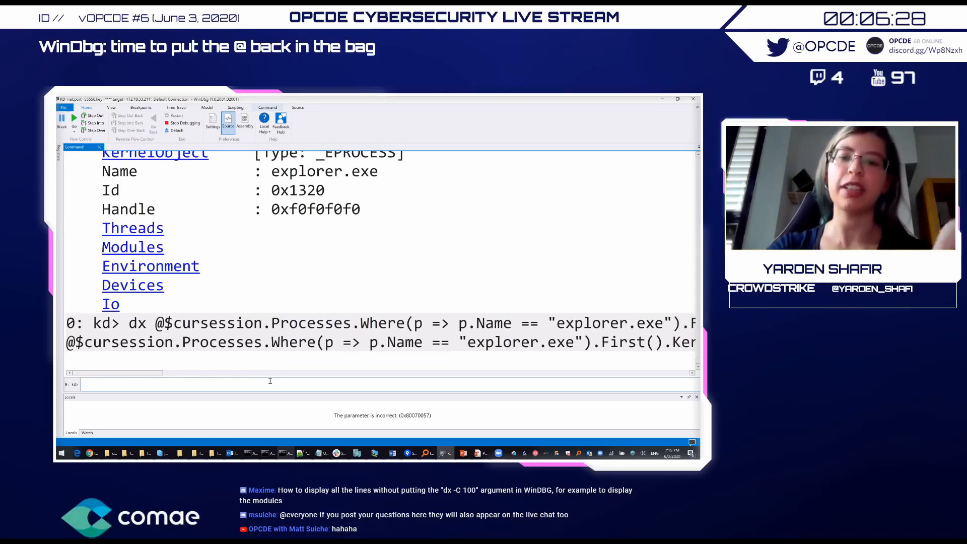
Step: Write a dx @$cursession.Processes.Select(p => …) query pairing each process with its signature level
{"action": "type", "text": "dx @$cursession."}
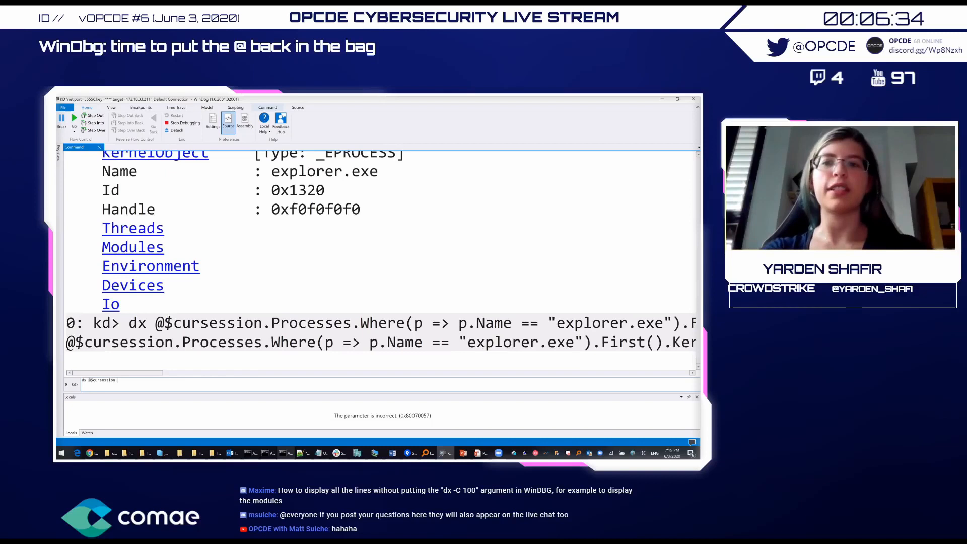
{"action": "type", "text": ".Processes.Select"}
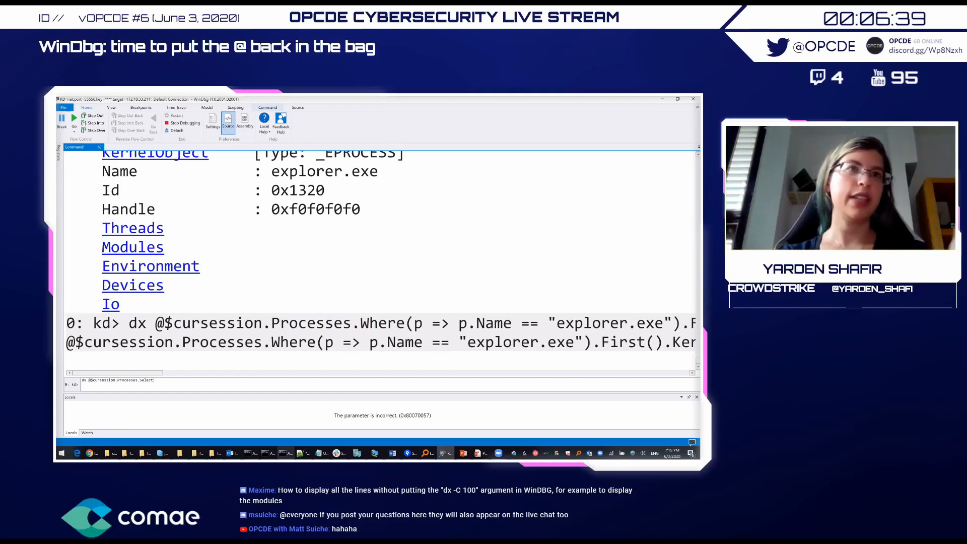
{"action": "type", "text": "p =>"}
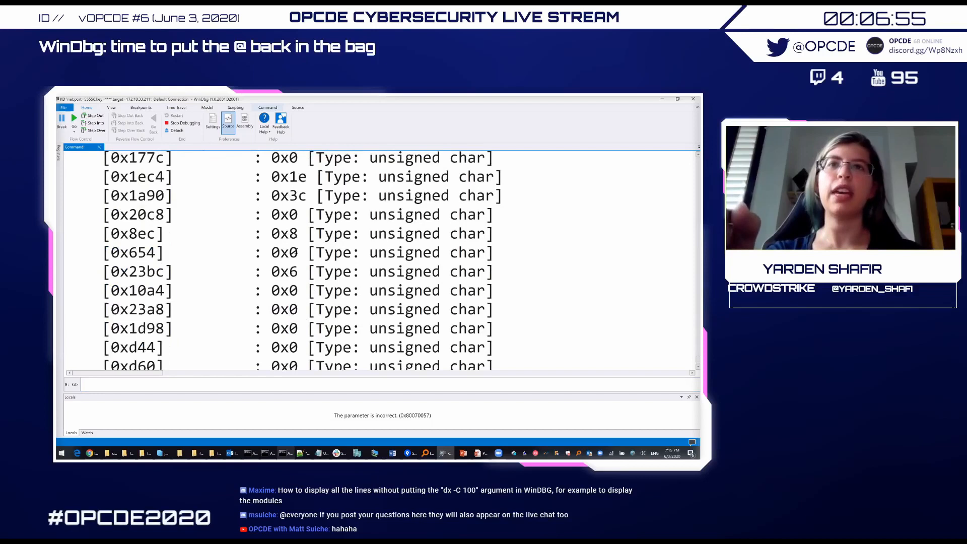
Step: Scroll through the Select output showing process Ids with decimal values like 12, 14 and 8
{"action": "scroll", "scroll_direction": "down", "scroll_amount": 3}
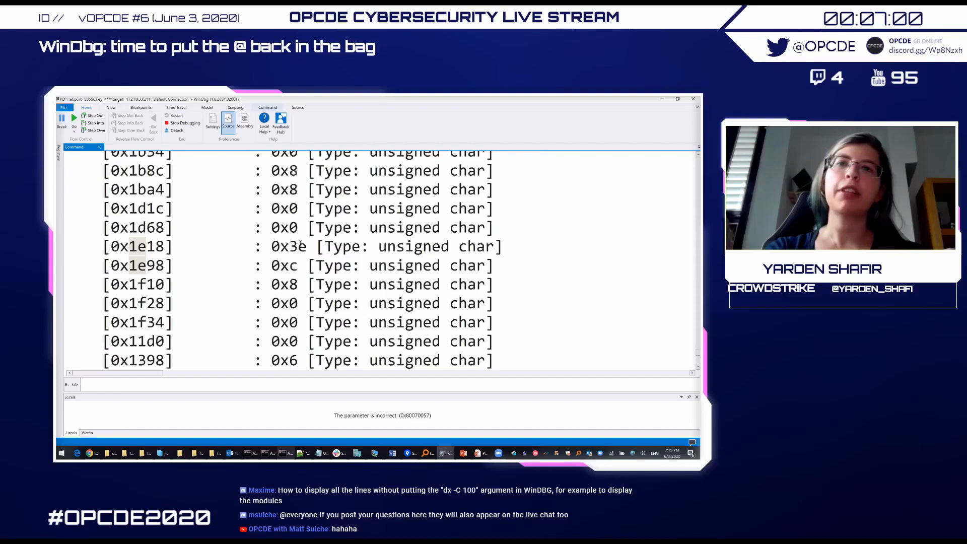
{"action": "scroll", "scroll_direction": "down", "scroll_amount": 3}
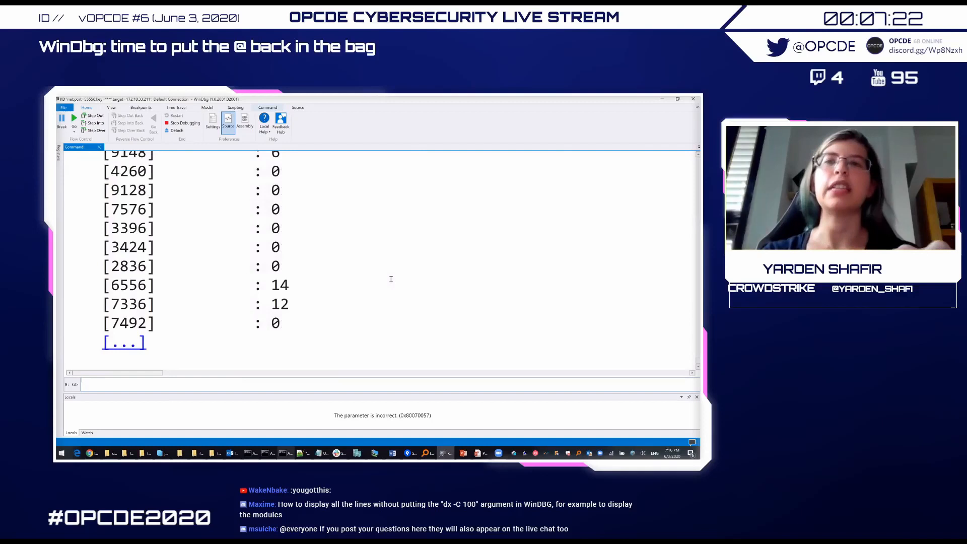
{"action": "scroll", "scroll_direction": "down", "scroll_amount": 3}
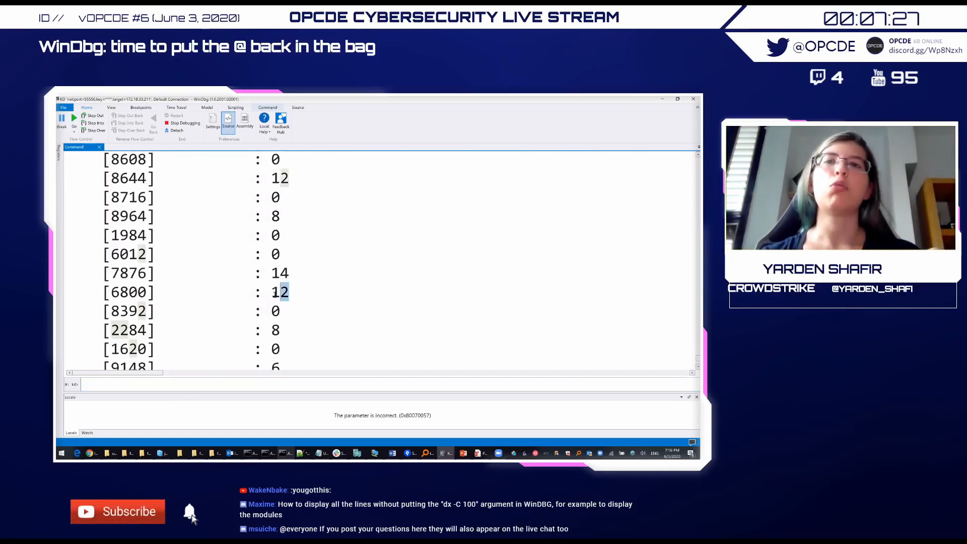
{"action": "scroll", "scroll_direction": "down", "scroll_amount": 3}
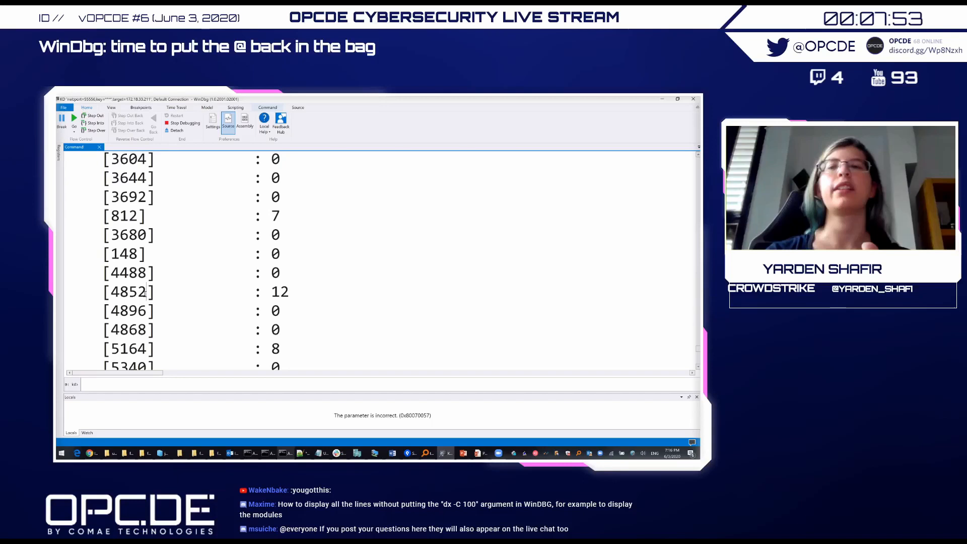
Step: Start a dx new { a = "6", b = … } anonymous-object query in the command bar
{"action": "double_click", "coordinate": [279, 291]}
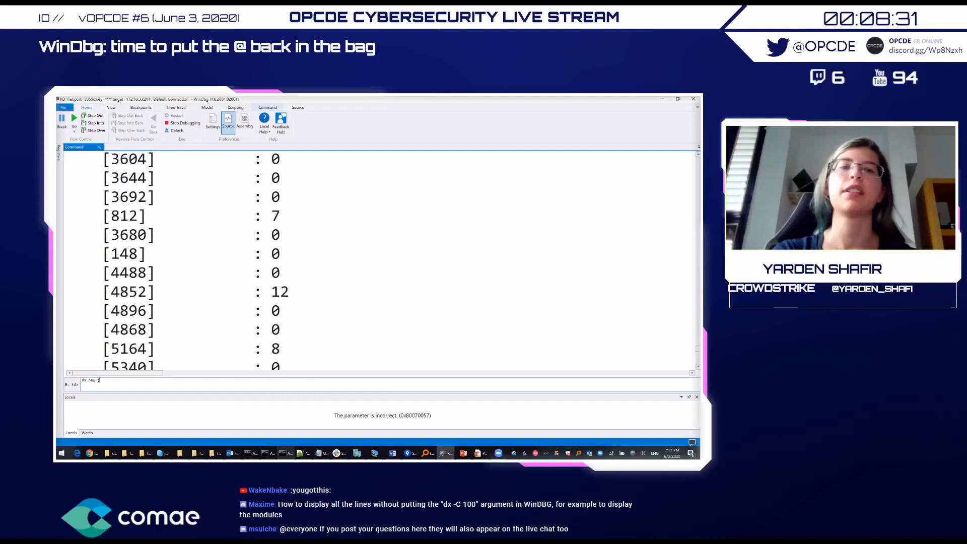
{"action": "type", "text": "a = \"6\""}
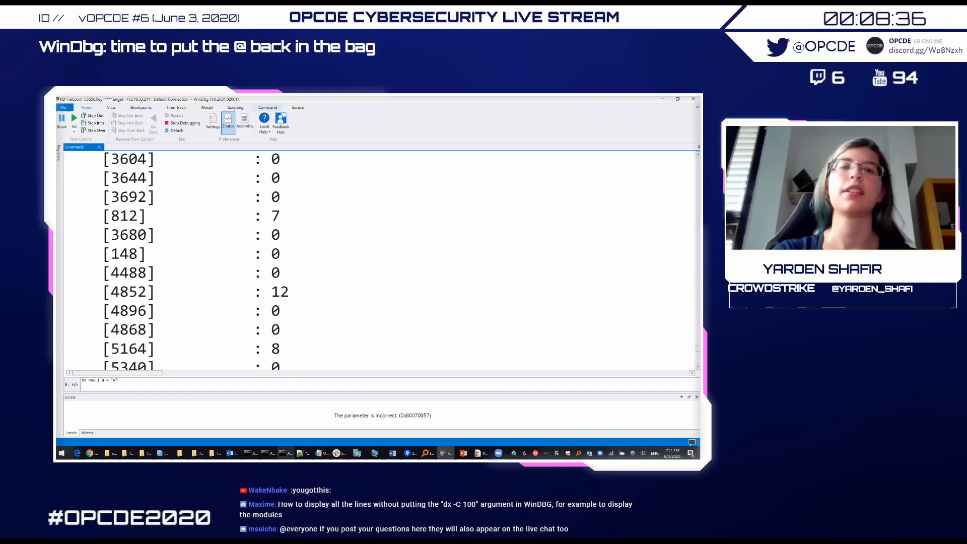
{"action": "type", "text": ", b ="}
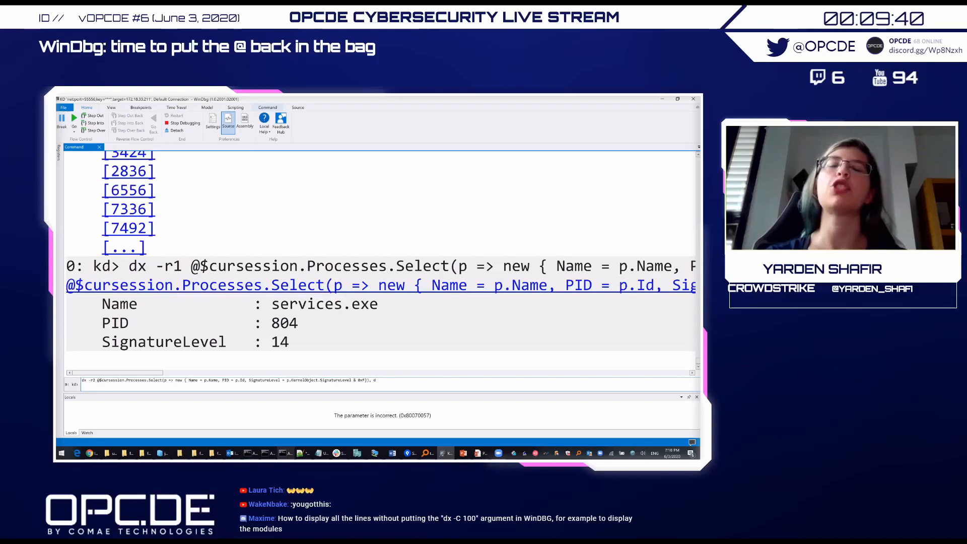
Step: Scroll through the name-sorted process grid down to wininit.exe
{"action": "scroll", "scroll_direction": "down", "scroll_amount": 3}
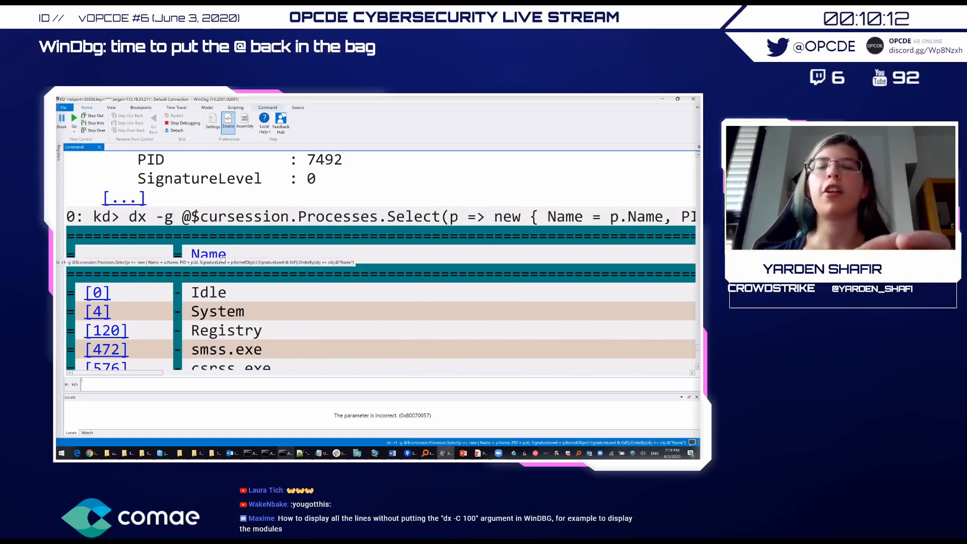
{"action": "scroll", "scroll_direction": "down", "scroll_amount": 3}
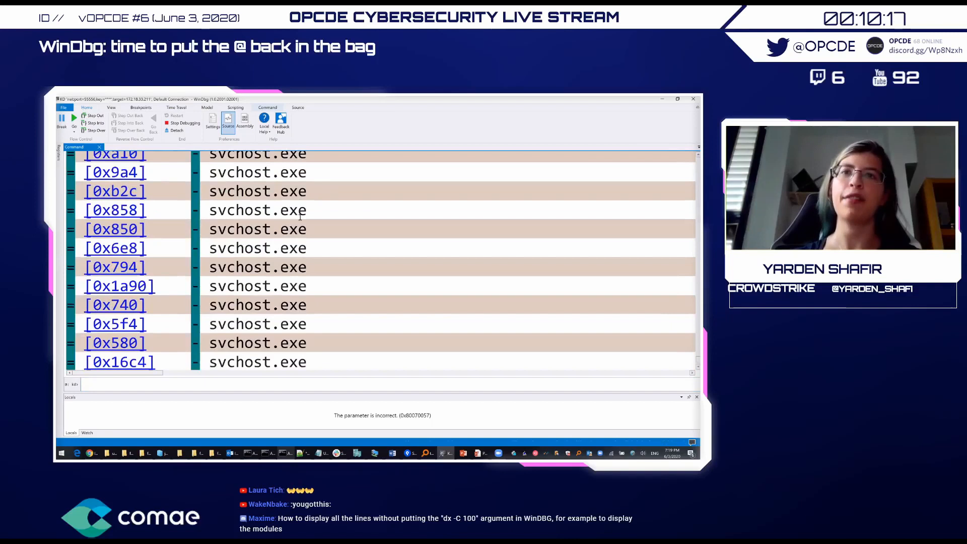
{"action": "scroll", "scroll_direction": "down", "scroll_amount": 3}
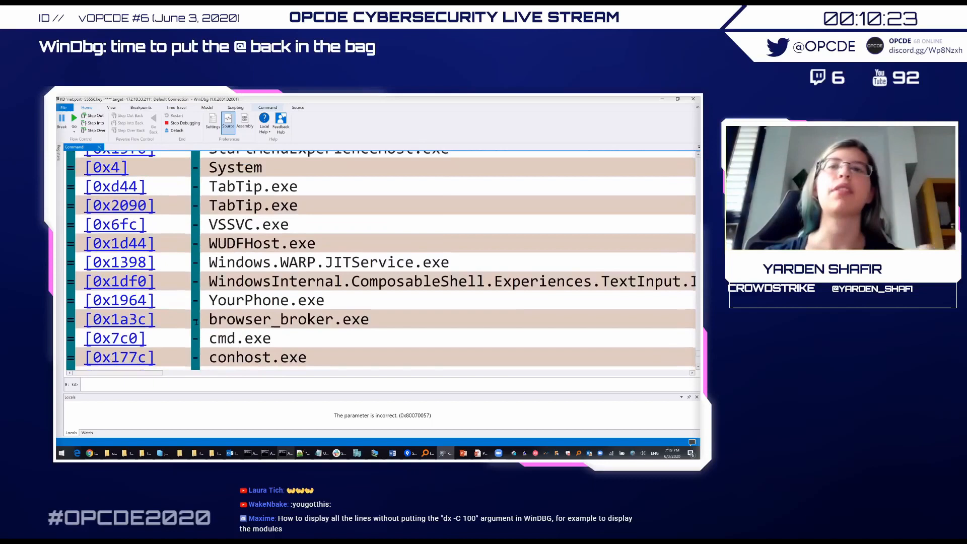
{"action": "scroll", "scroll_direction": "right", "scroll_amount": 3}
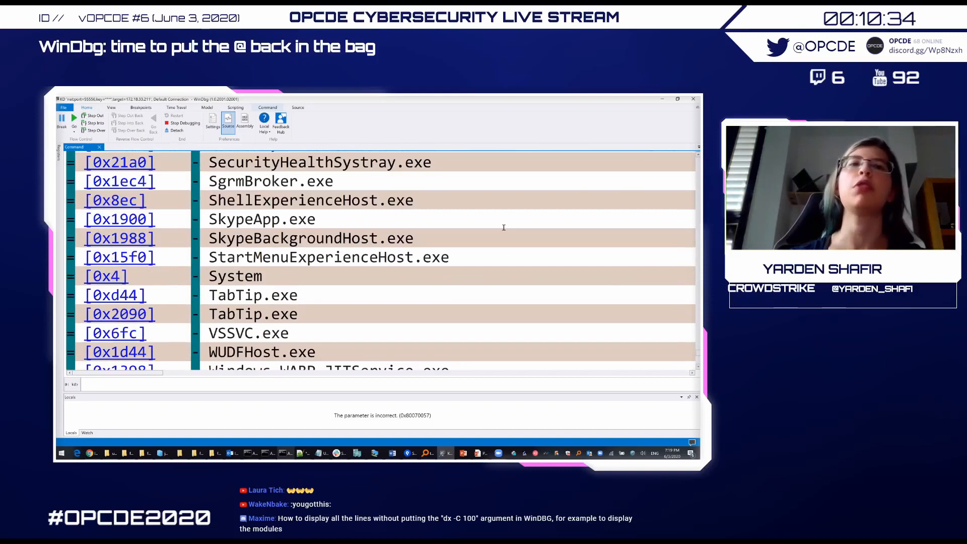
{"action": "scroll", "scroll_direction": "down", "scroll_amount": 3}
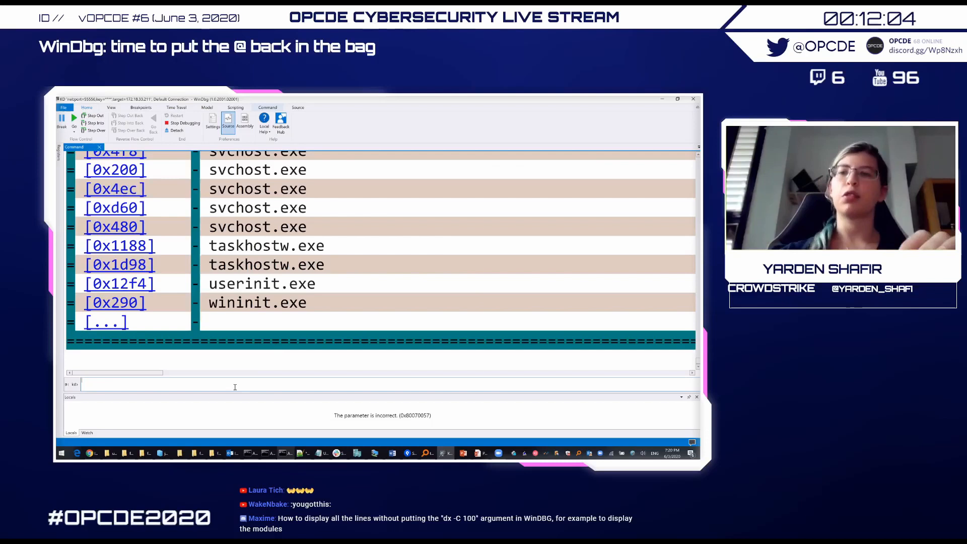
{"action": "type", "text": "bp /w"}
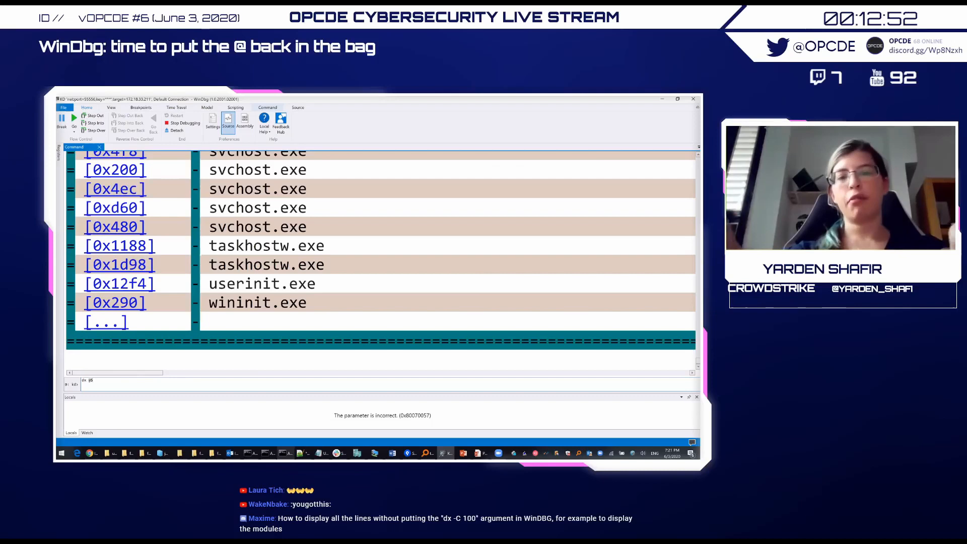
Step: Query dx @$curthread.KernelObject.ClientSecurity, then its ImpersonationData field (0x0)
{"action": "type", "text": "@$curthread.KernelObject.ClientSecurity"}
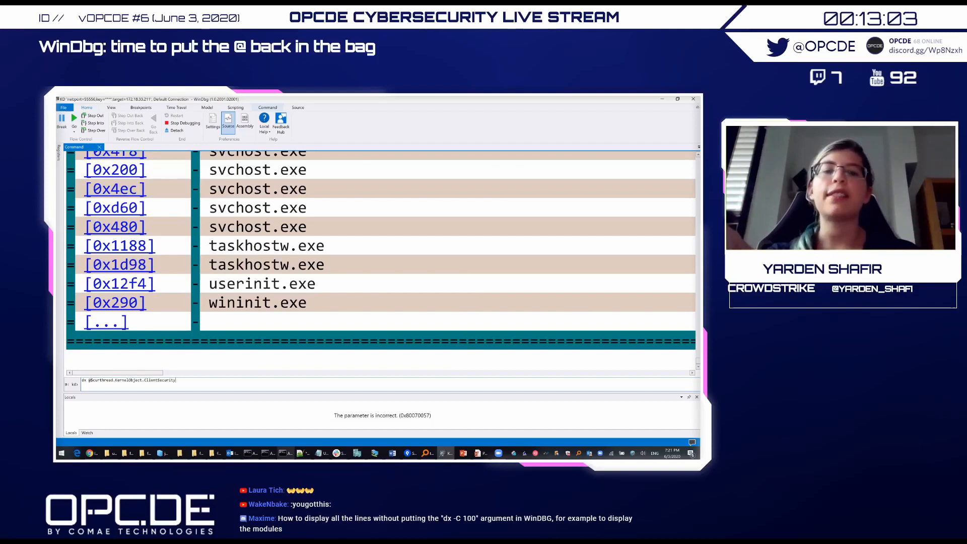
{"action": "key", "text": "Return"}
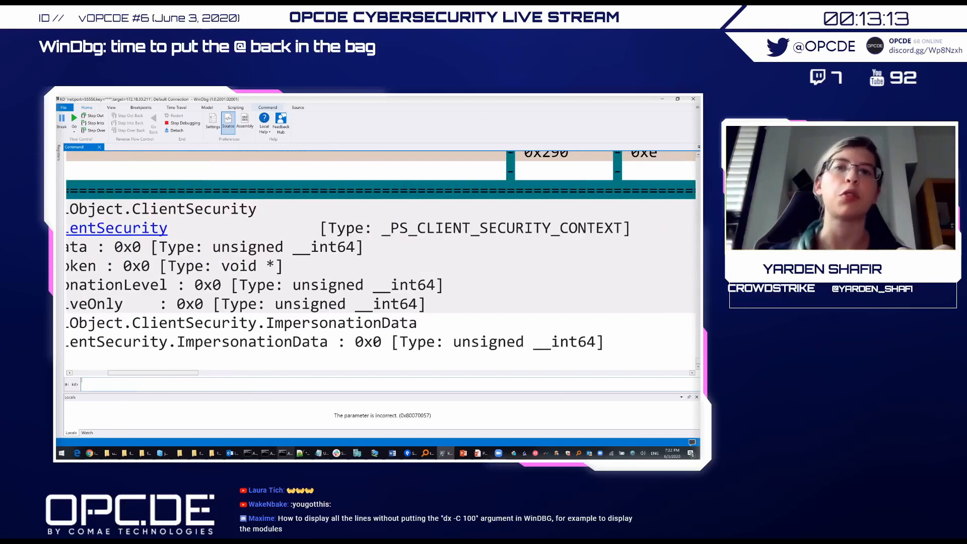
{"action": "double_click", "coordinate": [368, 341]}
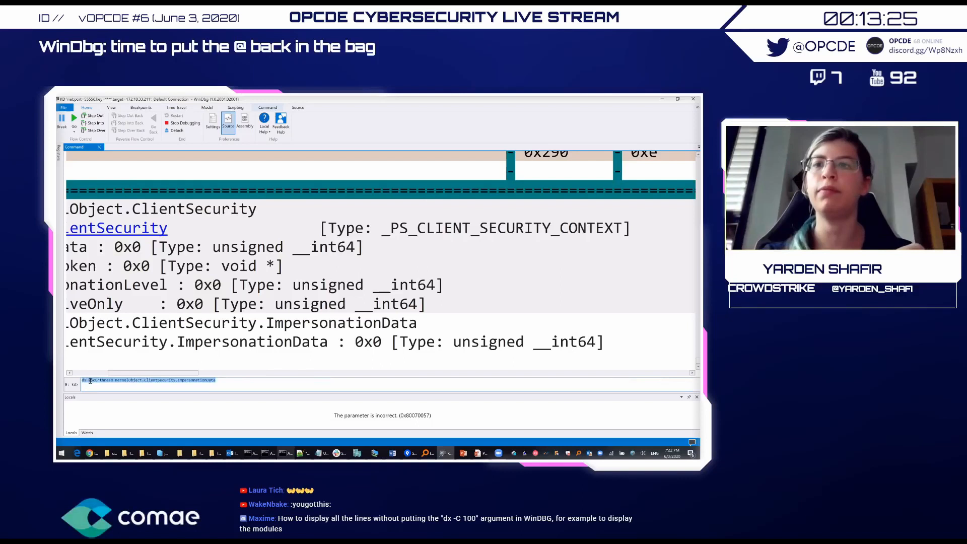
Step: Enter bp /w on WriteFile conditioned on @$curthread ImpersonationData != 0
{"action": "type", "text": "bp /w \"@$curthread.KernelObject.ClientSecurity.ImpersonationData"}
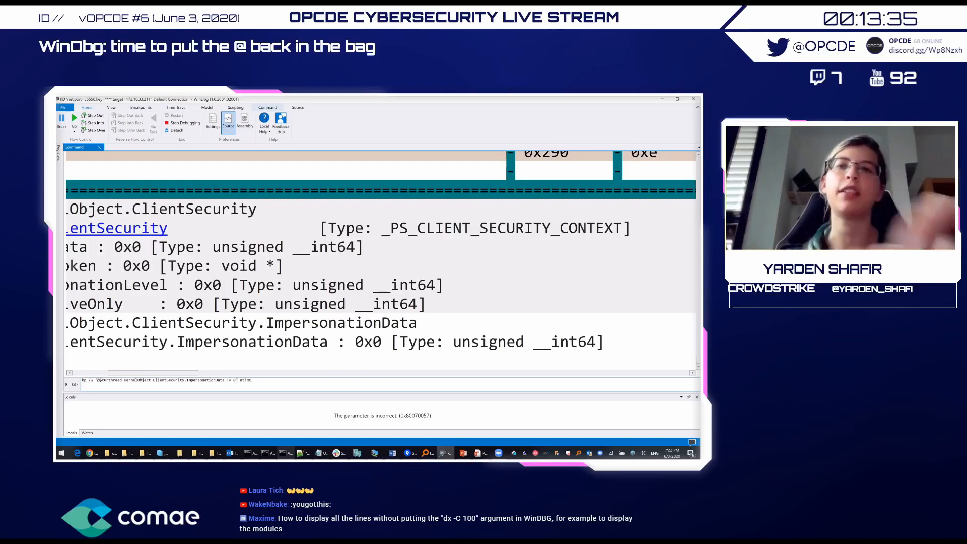
{"action": "type", "text": "WriteFile"}
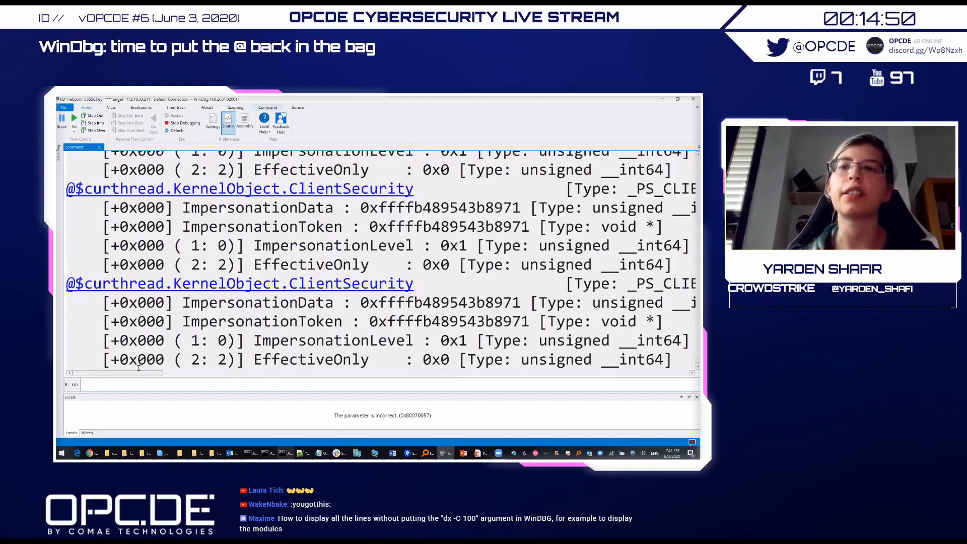
Step: Scroll through breakpoint hits pairing TID 0xa24 with TiWorker.exe
{"action": "scroll", "scroll_direction": "right", "scroll_amount": 3}
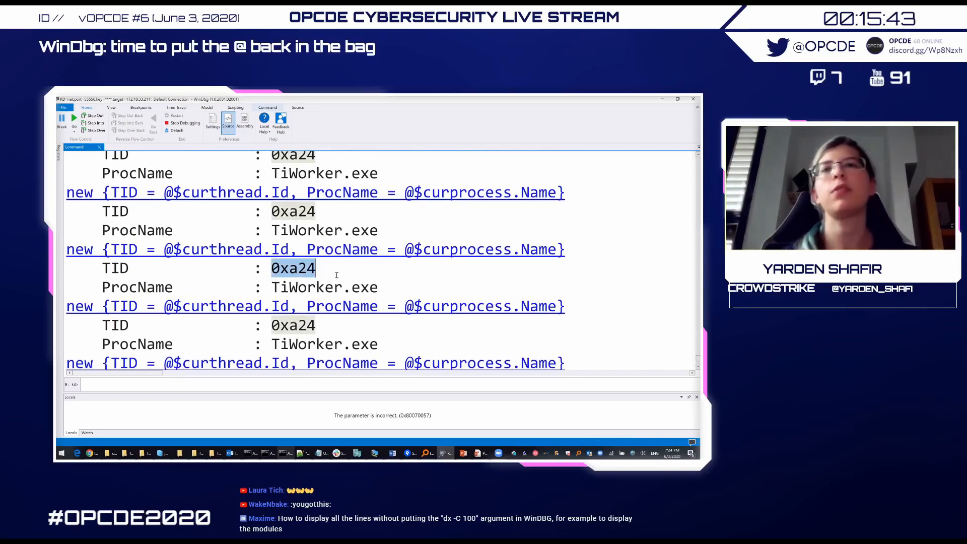
{"action": "scroll", "scroll_direction": "down", "scroll_amount": 3}
{"action": "type", "text": "bp /w \"@$curthread.KernelObject.ClientSecurity.ImpersonationData != 0\" nt!NtWriteFile"}
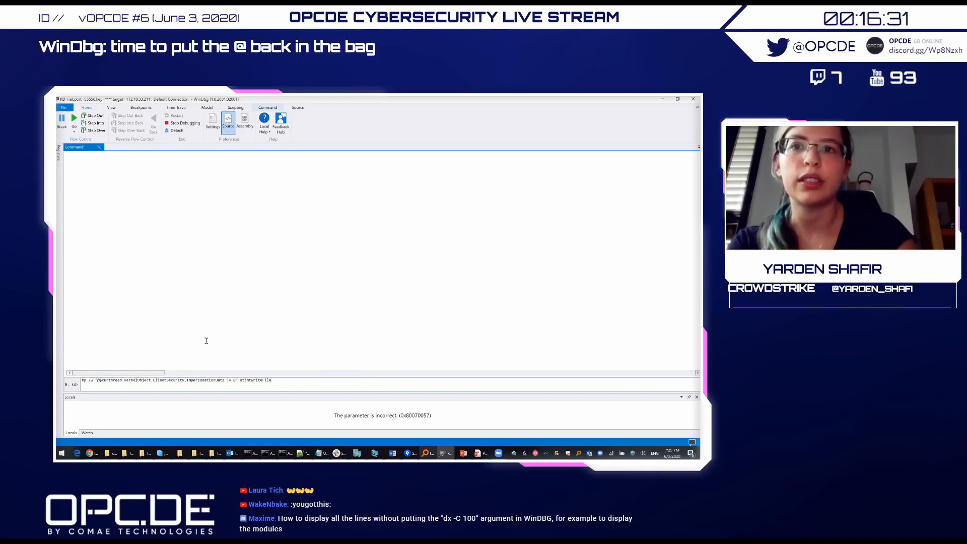
Step: Query the thread's ImpersonationData and cast ImpersonationToken to nt!_TOKEN, reaching AuthenticationId
{"action": "key", "text": "Return"}
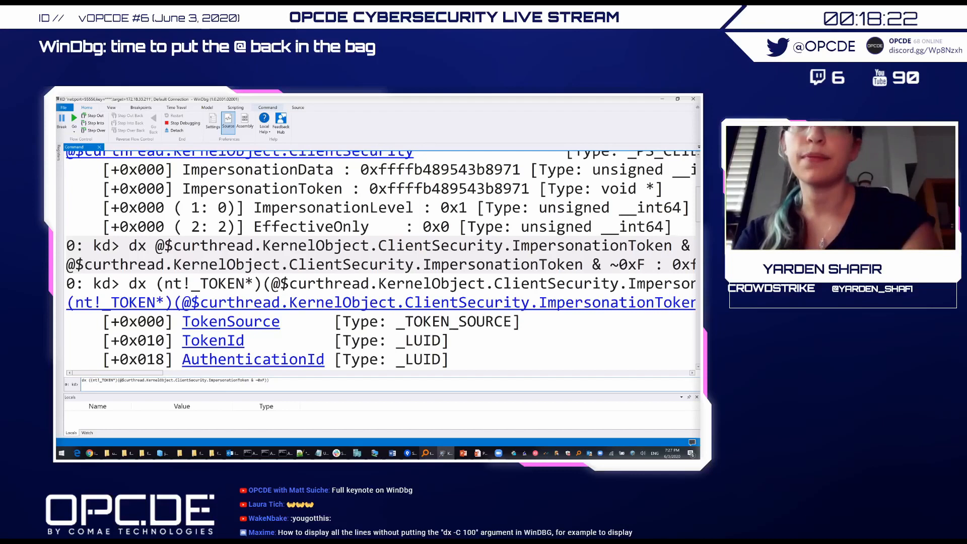
{"action": "type", "text": "->Auth"}
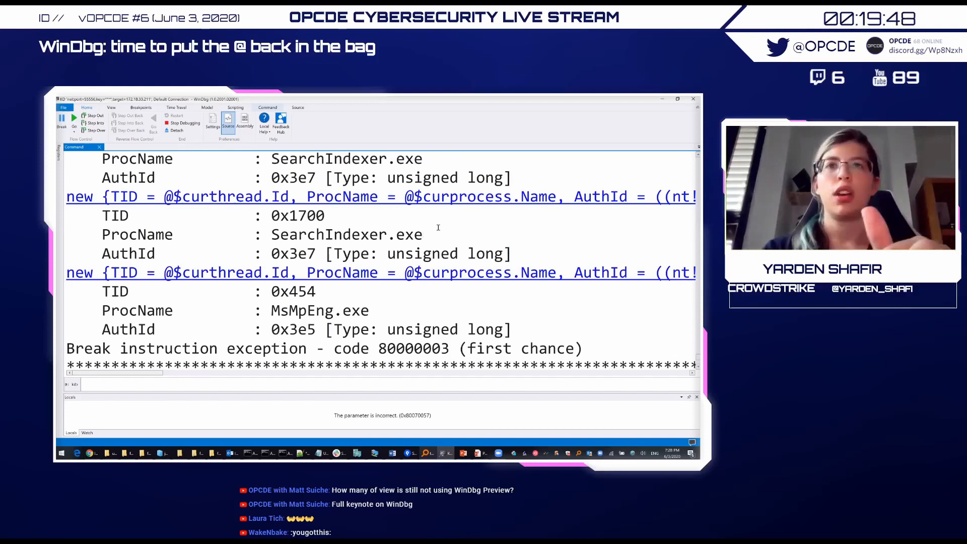
Step: Scroll through hits listing TID, process name and AuthId for SearchIndexer.exe and MsMpEng.exe
{"action": "scroll", "scroll_direction": "down", "scroll_amount": 3}
{"action": "type", "text": "dx @$curprocess.Io.Handles[@rcx]"}
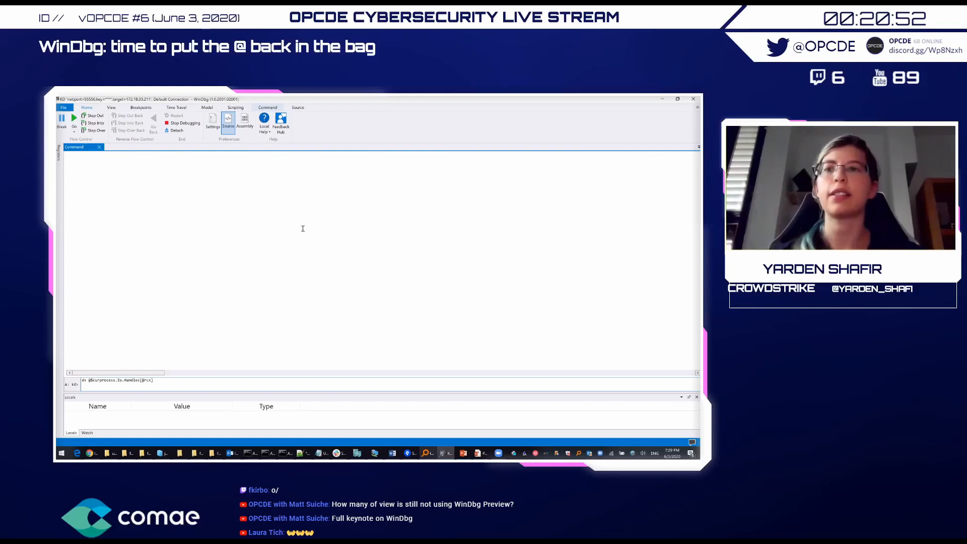
{"action": "key", "text": "Return"}
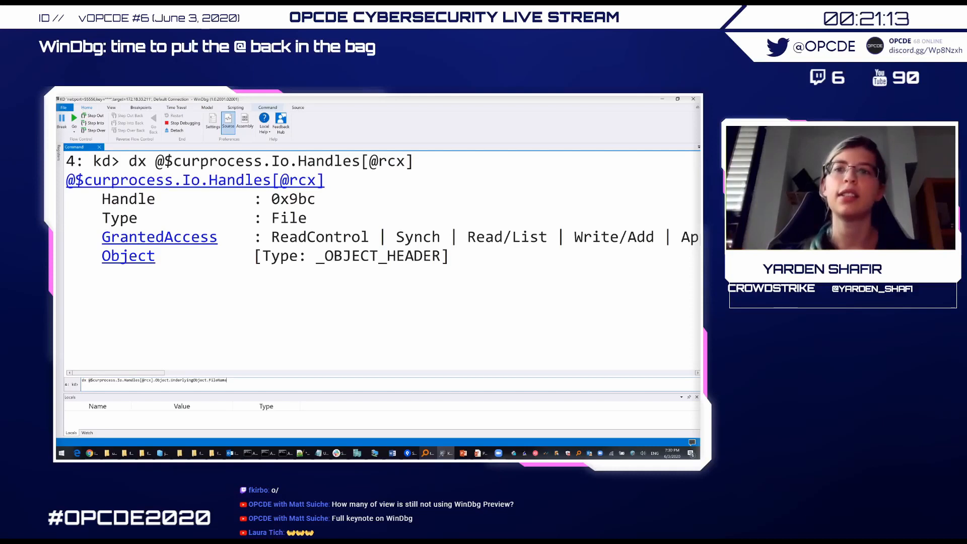
{"action": "key", "text": "Return"}
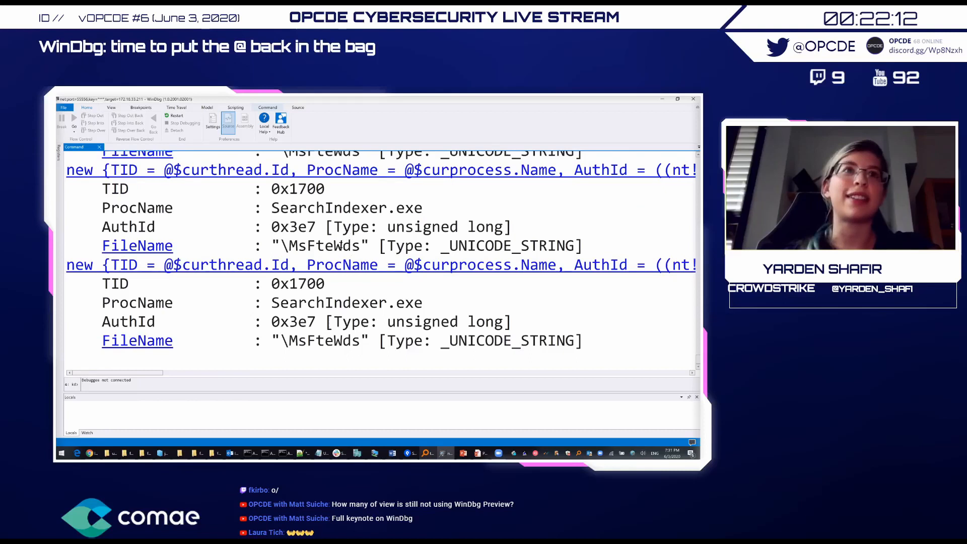
{"action": "scroll", "scroll_direction": "down", "scroll_amount": 3}
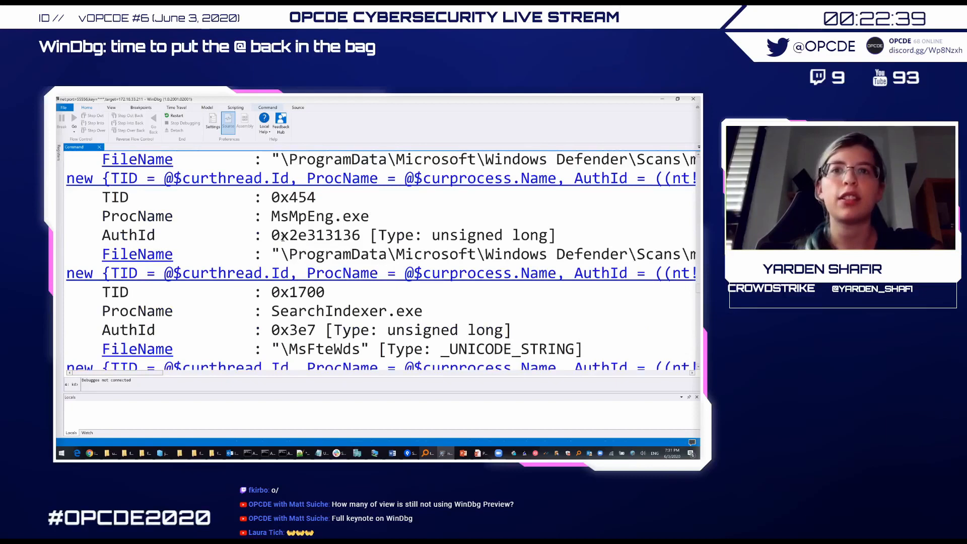
{"action": "scroll", "scroll_direction": "down", "scroll_amount": 3}
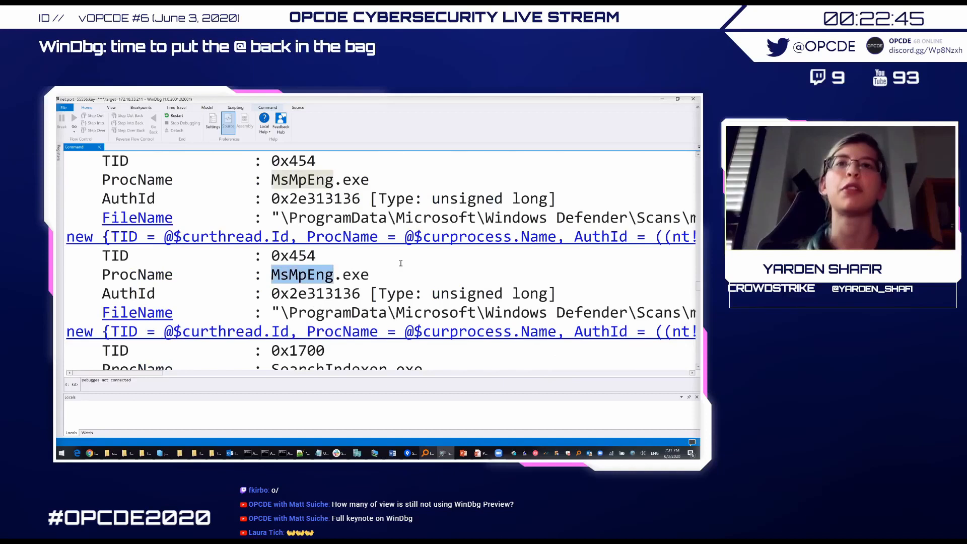
{"action": "scroll", "scroll_direction": "up", "scroll_amount": 3}
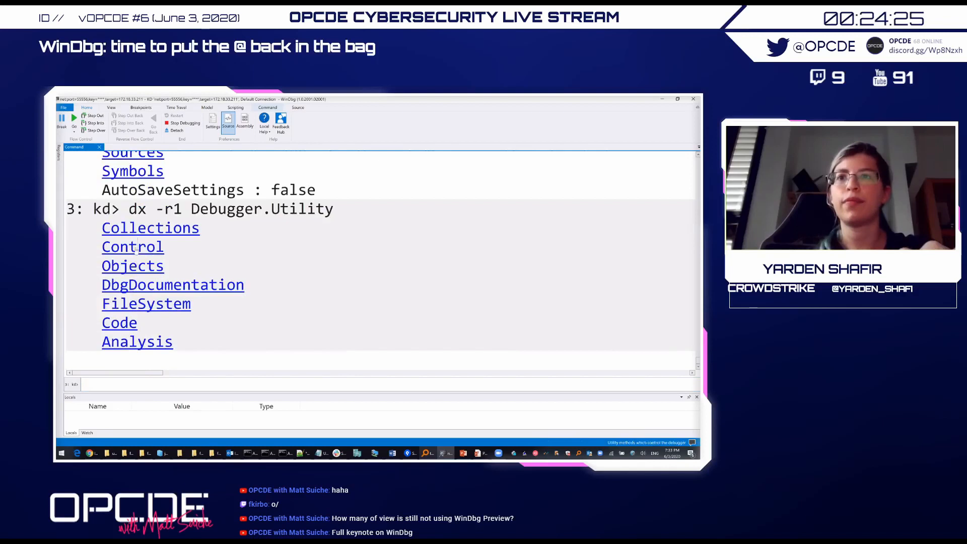
Step: Expand the Control namespace from the dx -r1 Debugger.Utility listing
{"action": "left_click", "coordinate": [132, 246]}
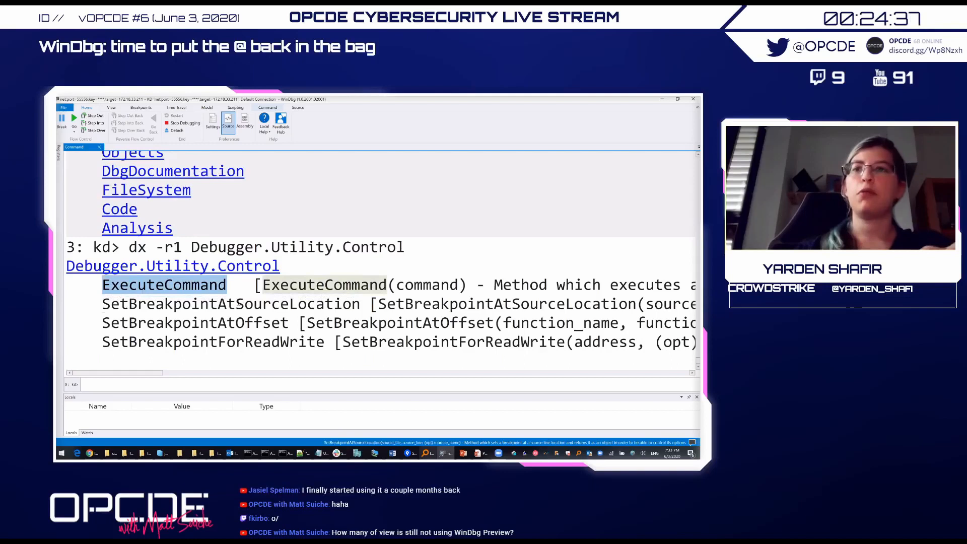
Step: Scroll across the Debugger.Utility.Control methods from ExecuteCommand to SetBreakpointForReadWrite
{"action": "scroll", "scroll_direction": "right", "scroll_amount": 3}
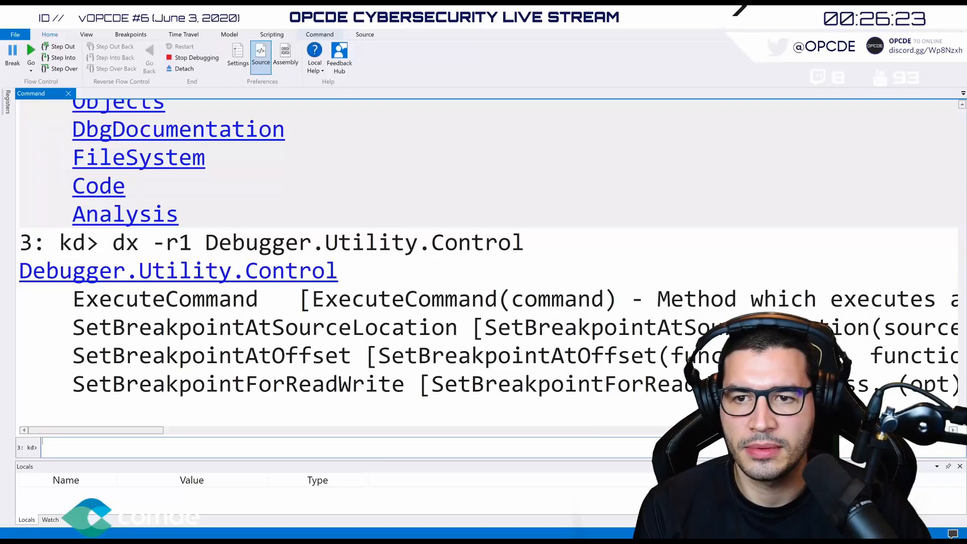
Step: Run dx @$cursession.Processes and page through the truncated process list
{"action": "type", "text": "dx @$cursession.Processes"}
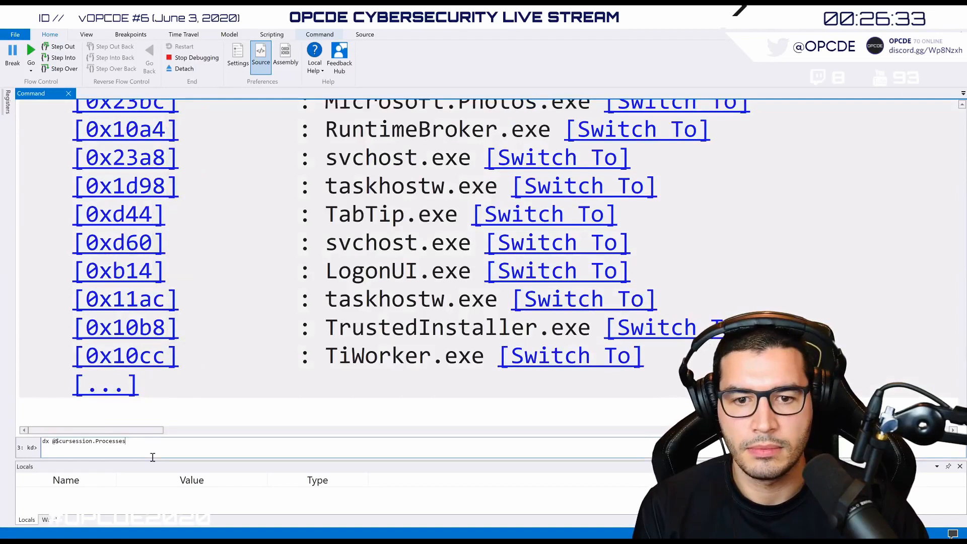
{"action": "scroll", "scroll_direction": "down", "scroll_amount": 3}
{"action": "type", "text": " -c100"}
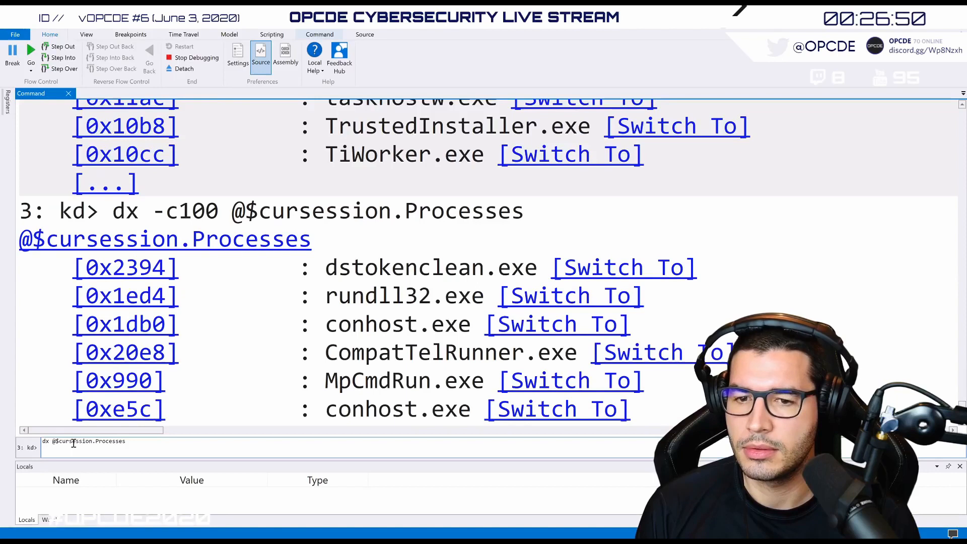
{"action": "scroll", "scroll_direction": "up", "scroll_amount": 3}
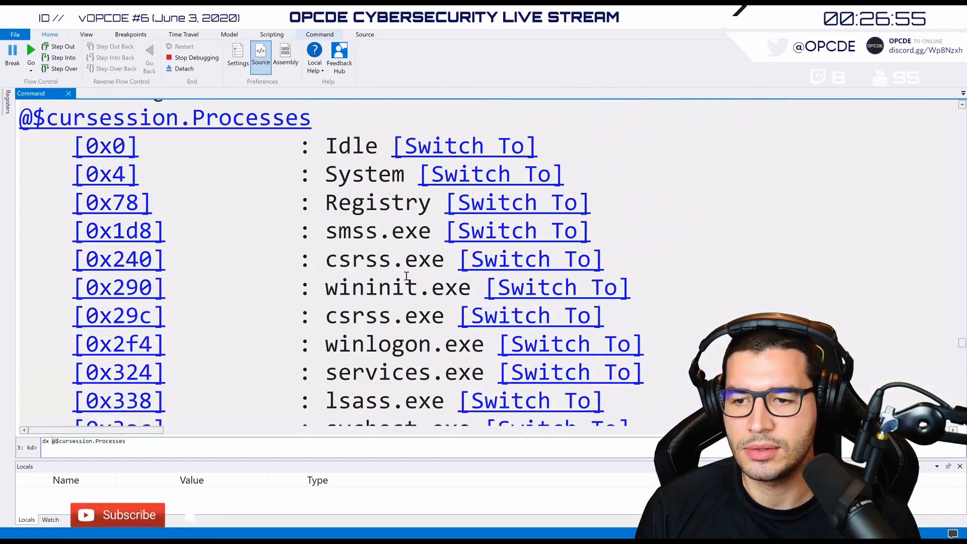
{"action": "scroll", "scroll_direction": "down", "scroll_amount": 3}
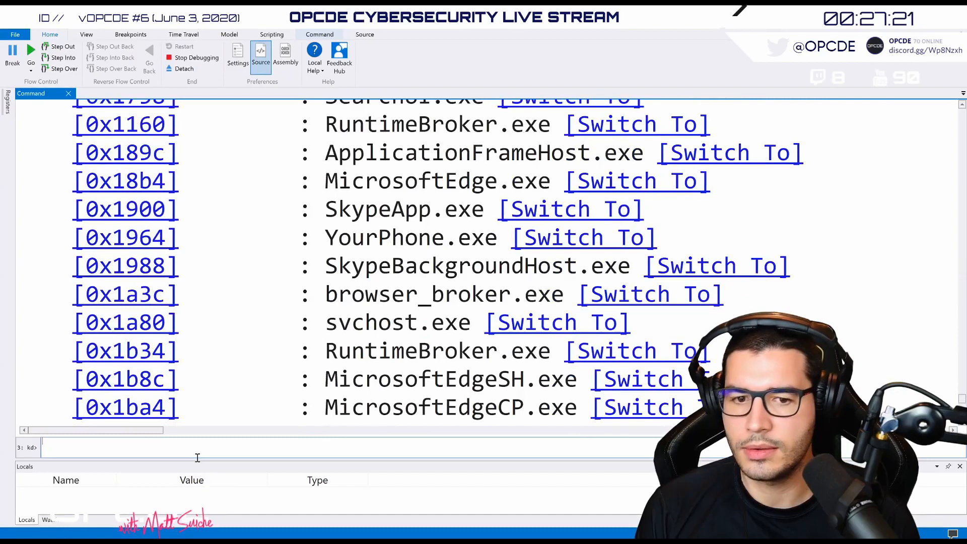
Step: Get Processes.Count() as 0x74, then list all processes with dx @$cursession.Processes, 0x74
{"action": "type", "text": "dx @$cursession.Processes.Count"}
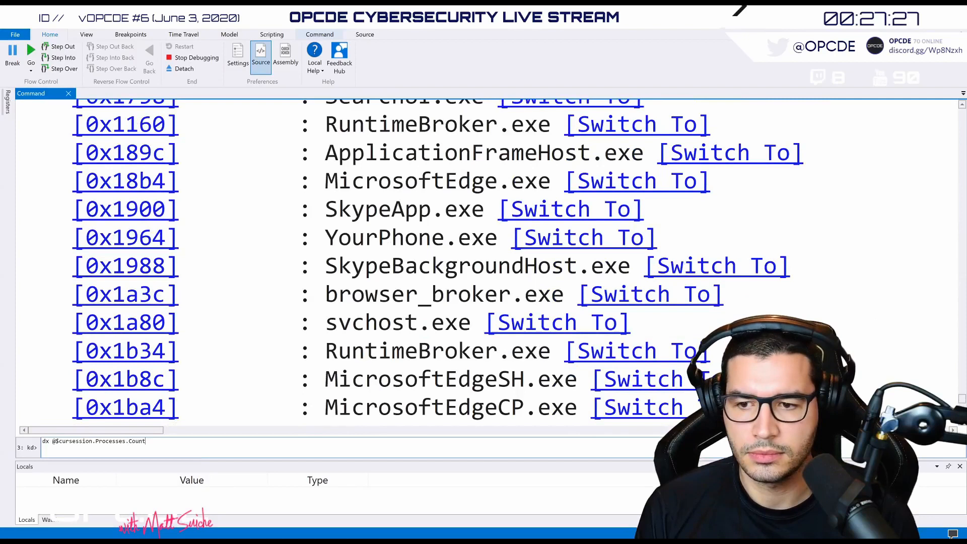
{"action": "key", "text": "Return"}
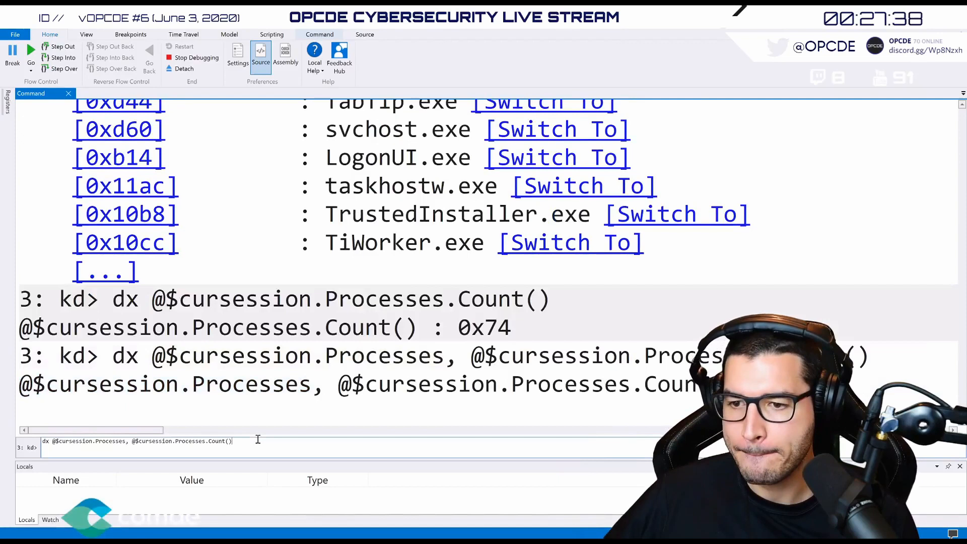
{"action": "key", "text": "Return"}
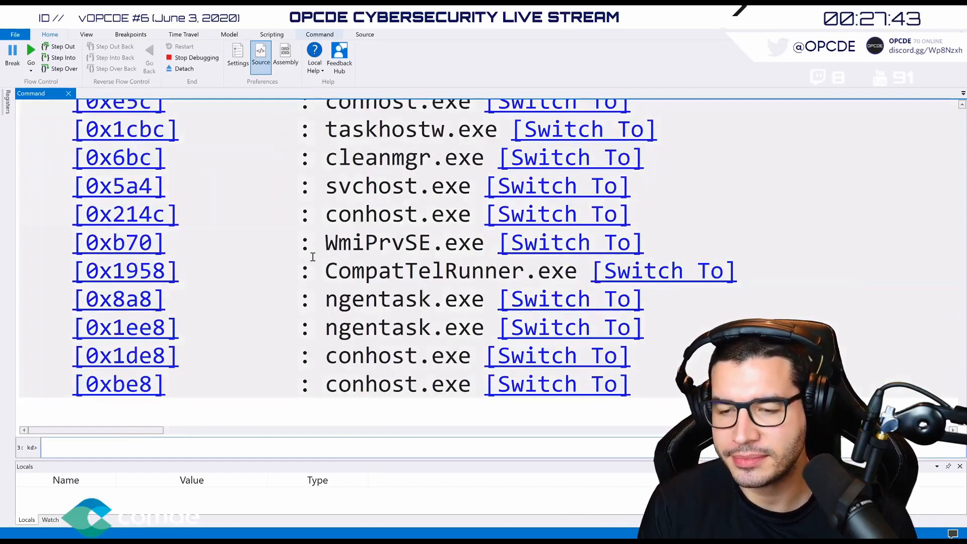
{"action": "scroll", "scroll_direction": "up", "scroll_amount": 3}
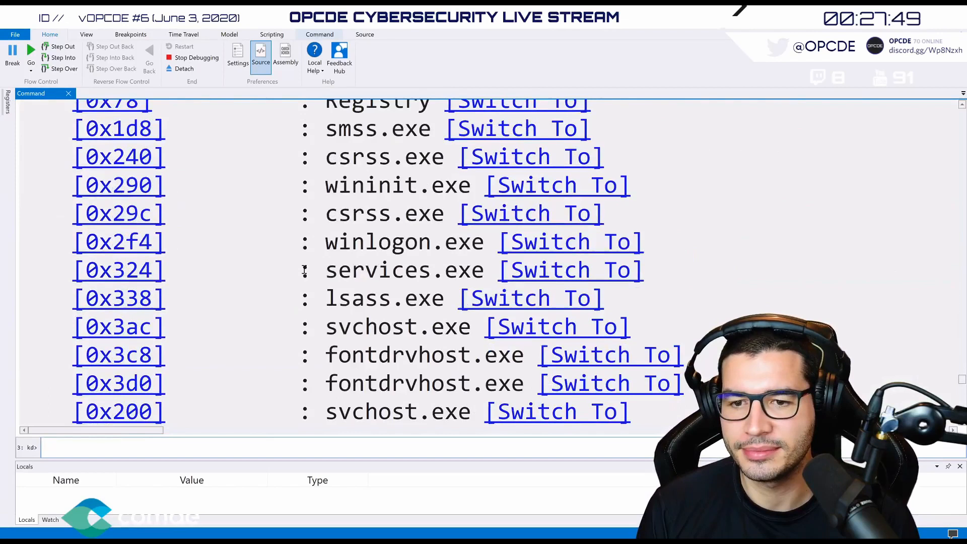
{"action": "scroll", "scroll_direction": "up", "scroll_amount": 3}
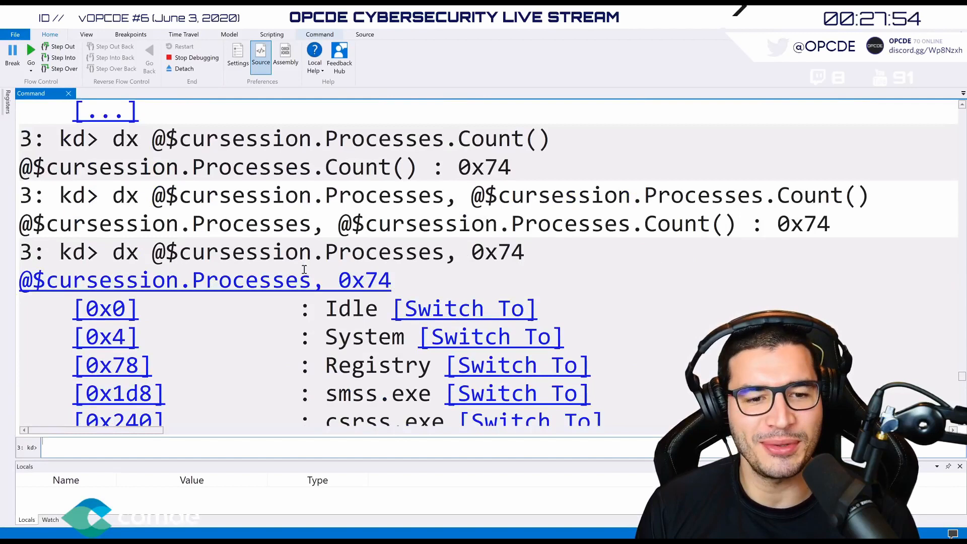